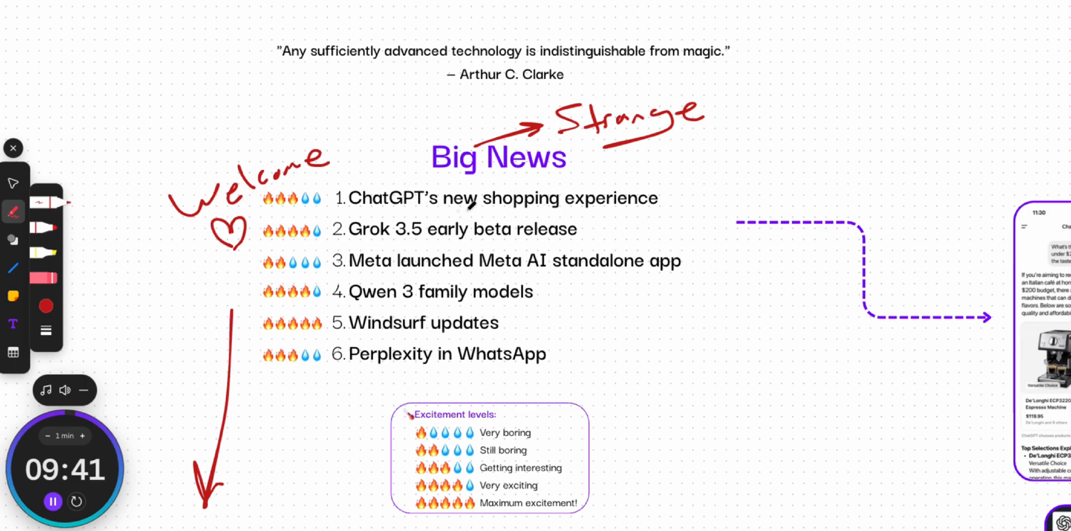
# Add red dollar signs by shopping, underline Grok 3.5 and Meta AI, and question-mark Perplexity
pyautogui.moveTo(673, 212); pyautogui.dragTo(693, 181)
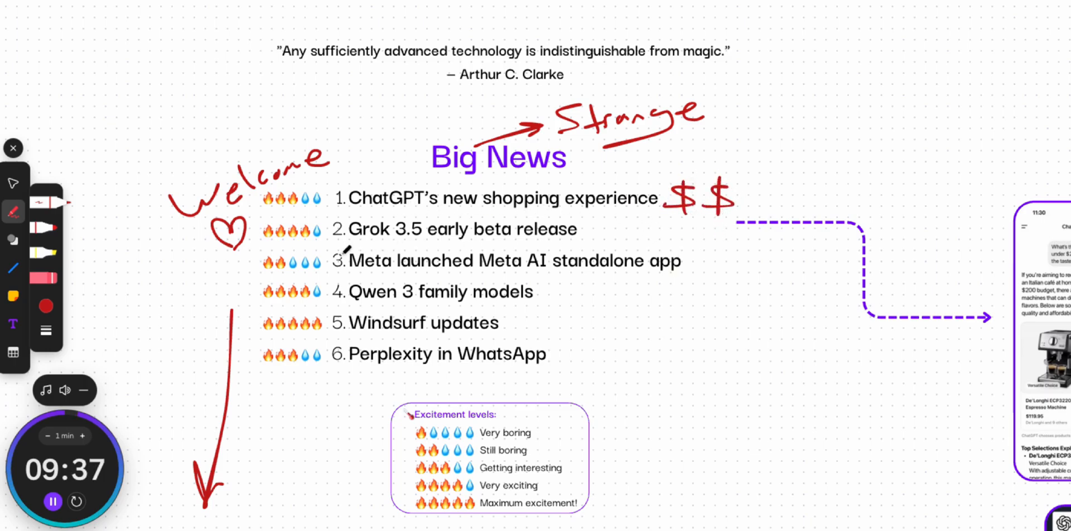
pyautogui.moveTo(352, 239); pyautogui.dragTo(430, 238)
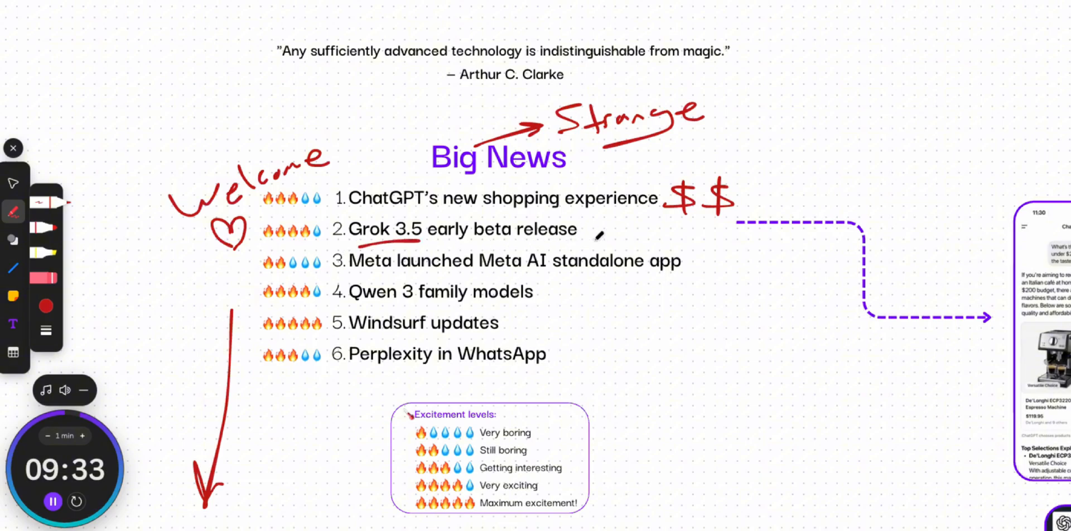
pyautogui.moveTo(353, 272); pyautogui.dragTo(673, 272)
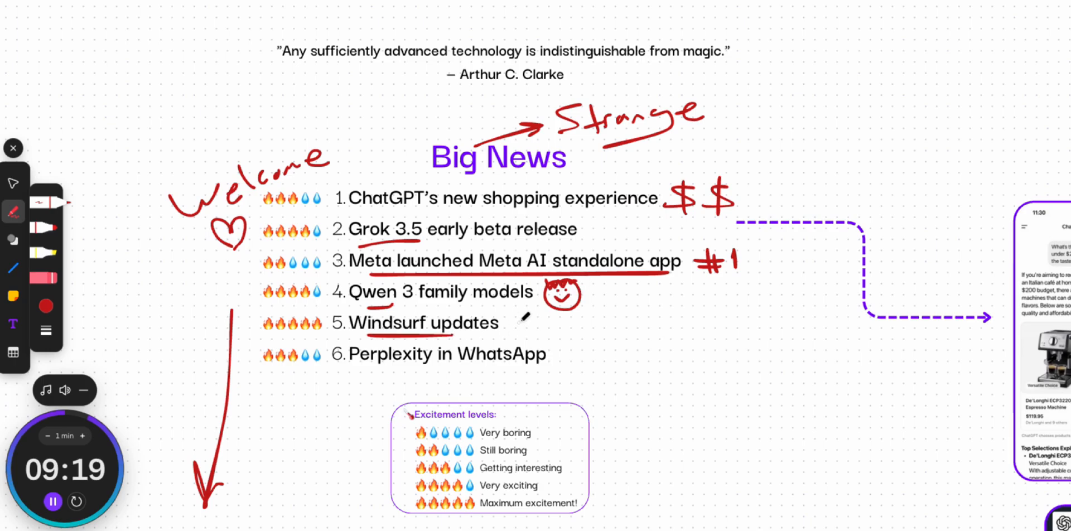
pyautogui.moveTo(523, 315); pyautogui.dragTo(557, 325)
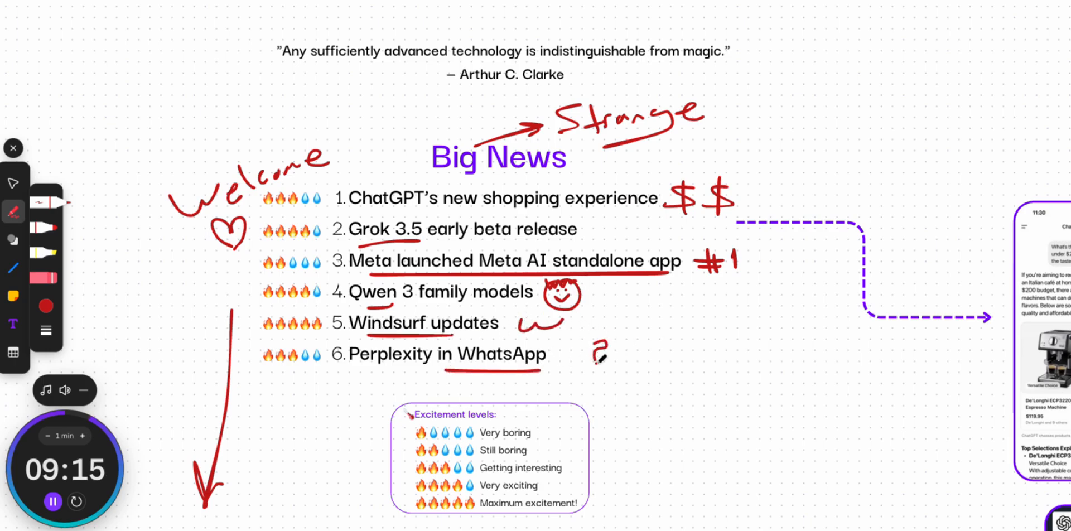
pyautogui.moveTo(591, 342); pyautogui.dragTo(621, 383)
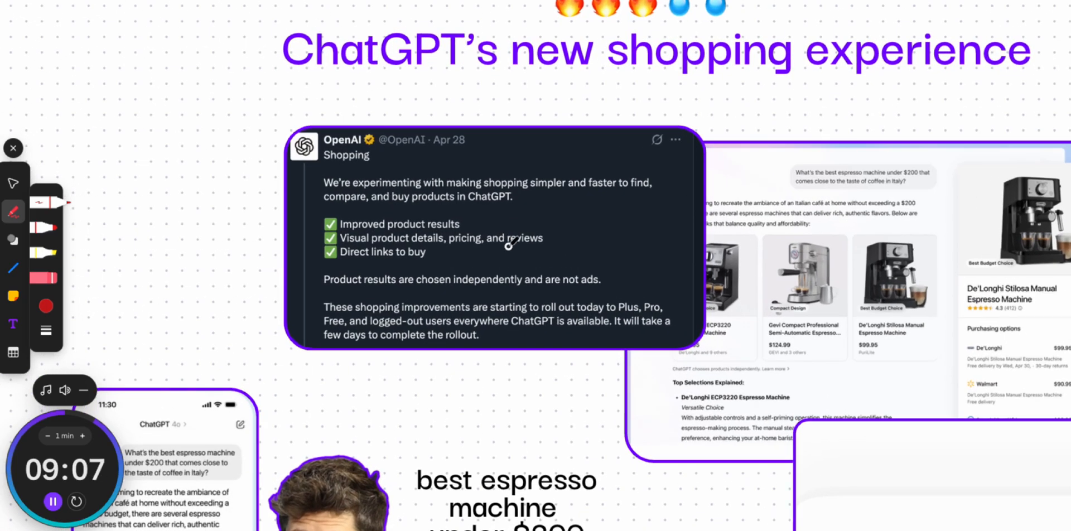
# Encircle the espresso machine quote, cross out the affiliate links caption, and mark the WhatsApp tweet
pyautogui.moveTo(400, 208); pyautogui.dragTo(509, 207)
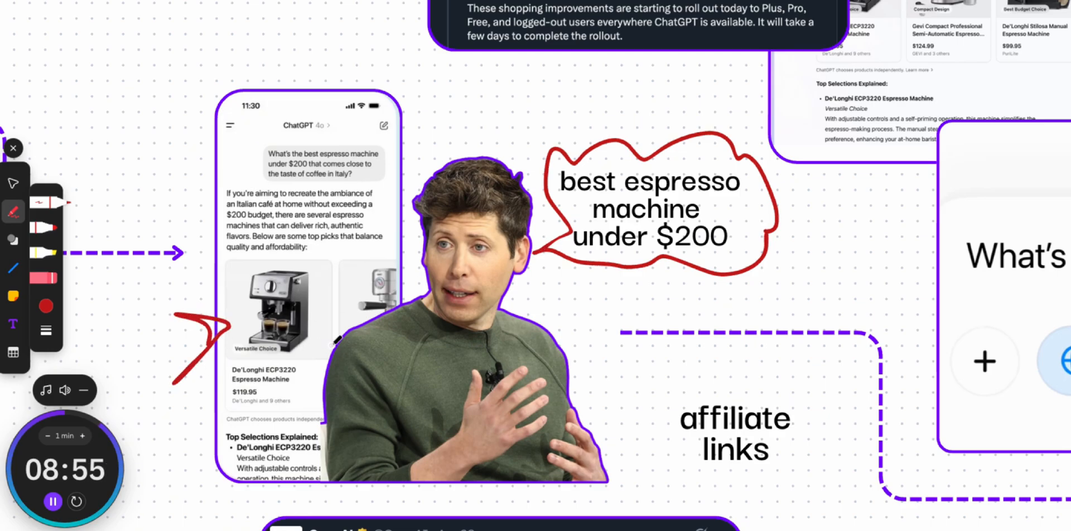
pyautogui.moveTo(706, 389); pyautogui.dragTo(755, 427)
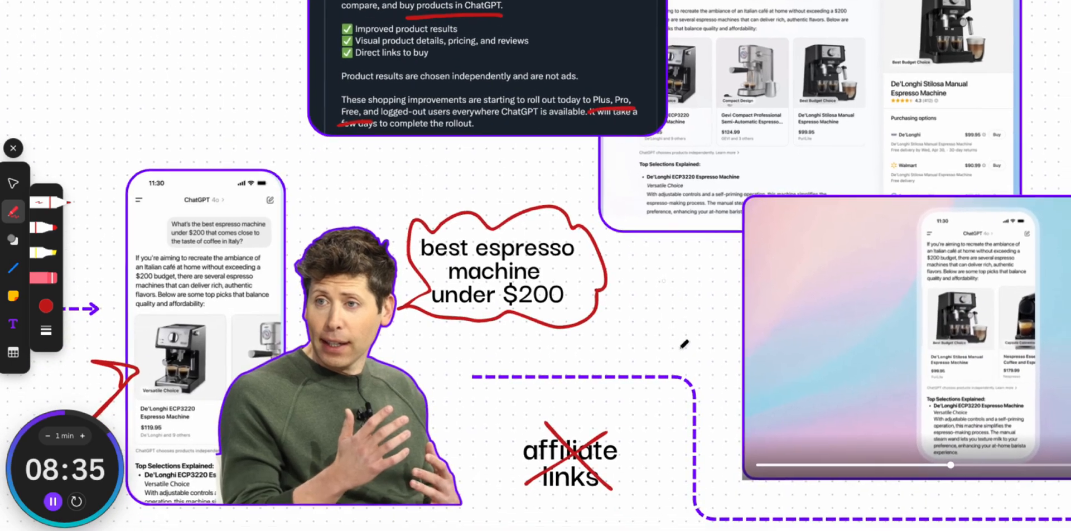
pyautogui.scroll(-3)
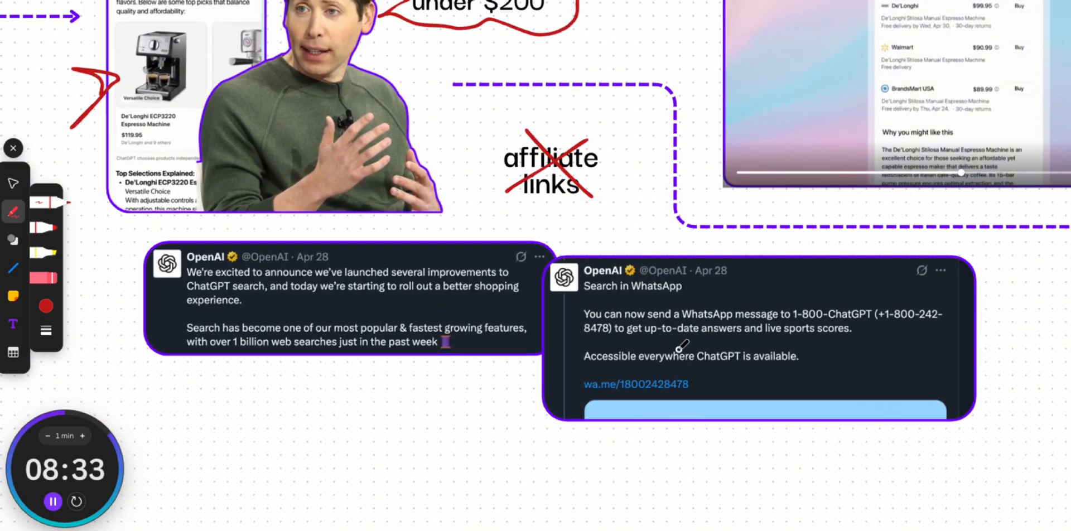
pyautogui.moveTo(602, 340); pyautogui.dragTo(882, 330)
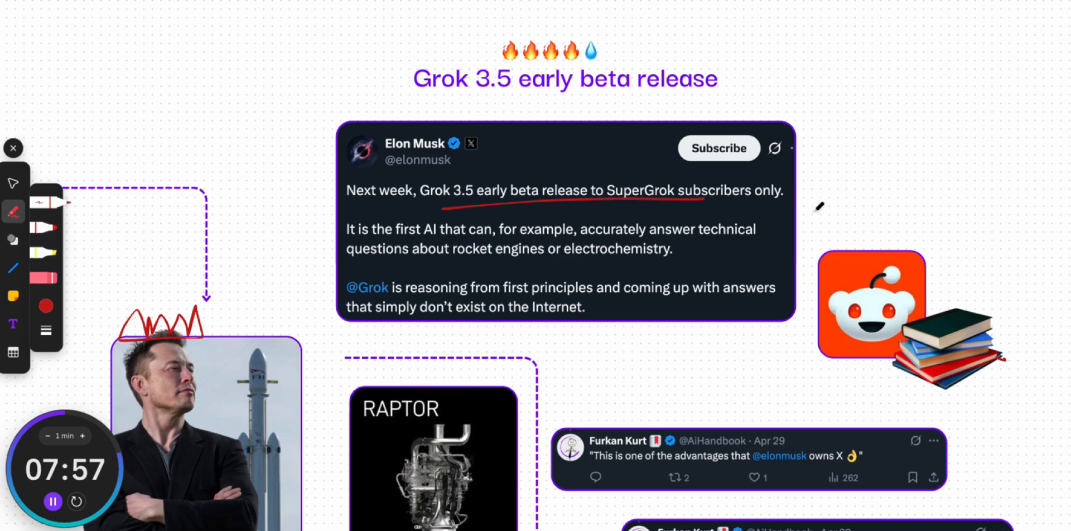
# Write 'Major', cross out the Reddit books, arrow to RAPTOR, add '#1' and underline the advantages quote
pyautogui.moveTo(816, 205); pyautogui.dragTo(871, 191)
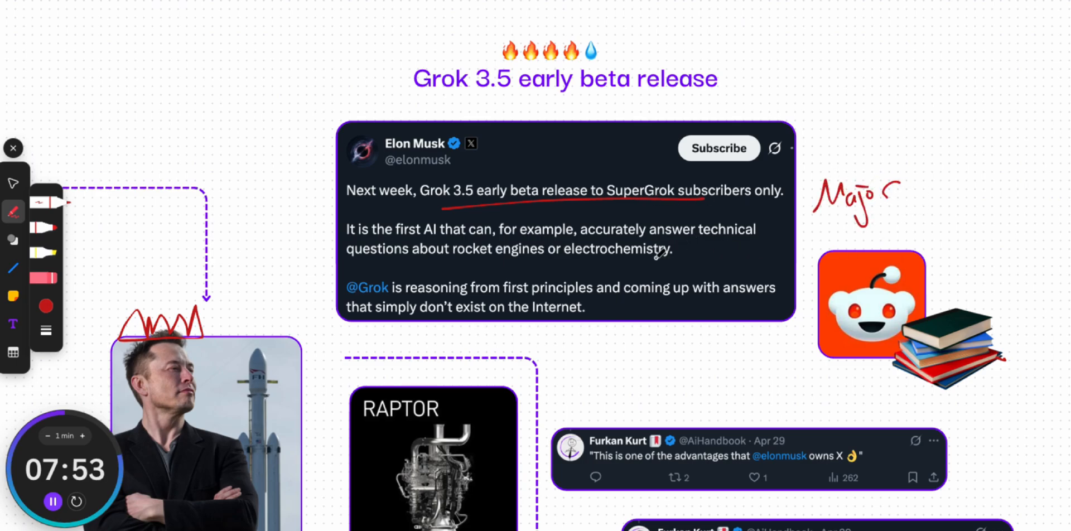
pyautogui.moveTo(877, 277); pyautogui.dragTo(991, 369)
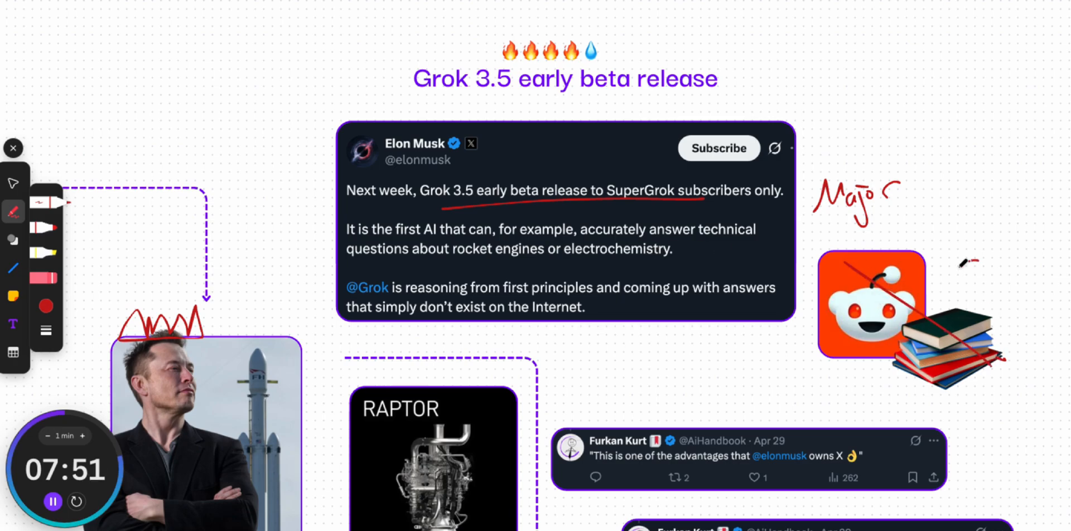
pyautogui.moveTo(827, 362); pyautogui.dragTo(977, 256)
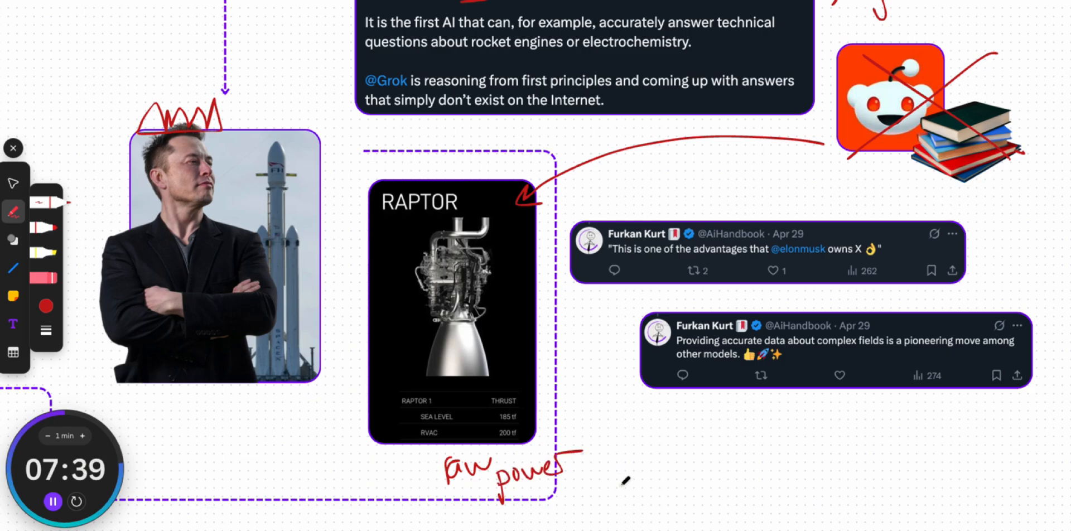
pyautogui.moveTo(598, 482); pyautogui.dragTo(632, 465)
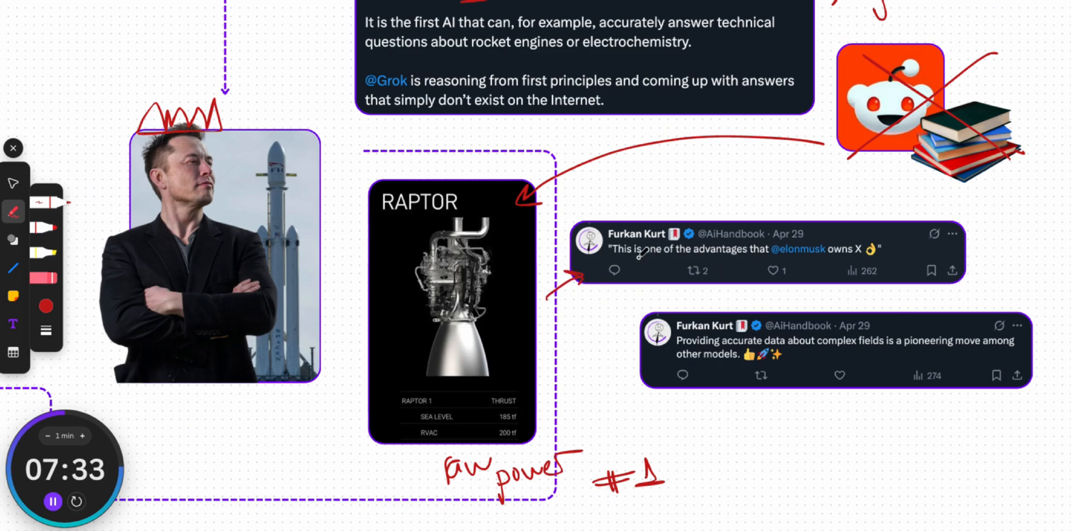
pyautogui.moveTo(621, 259); pyautogui.dragTo(885, 251)
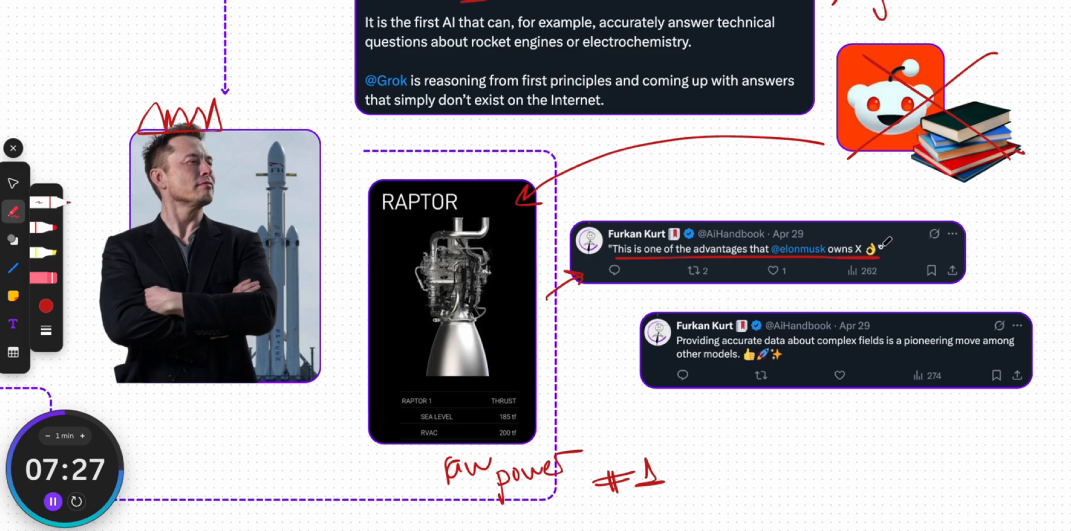
pyautogui.moveTo(606, 380); pyautogui.dragTo(646, 367)
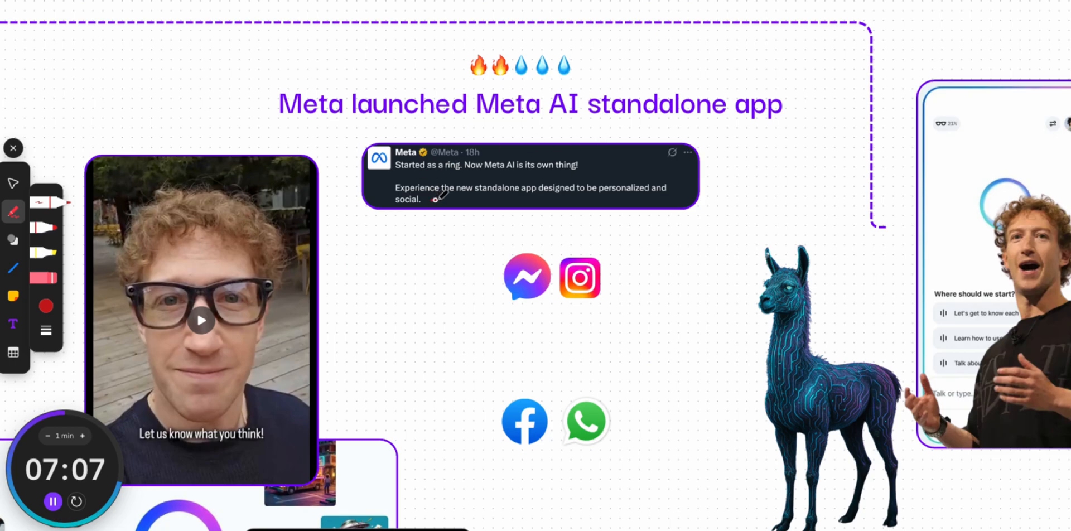
# Draw a red pen stroke across the Meta standalone app tweet
pyautogui.moveTo(437, 198); pyautogui.dragTo(622, 197)
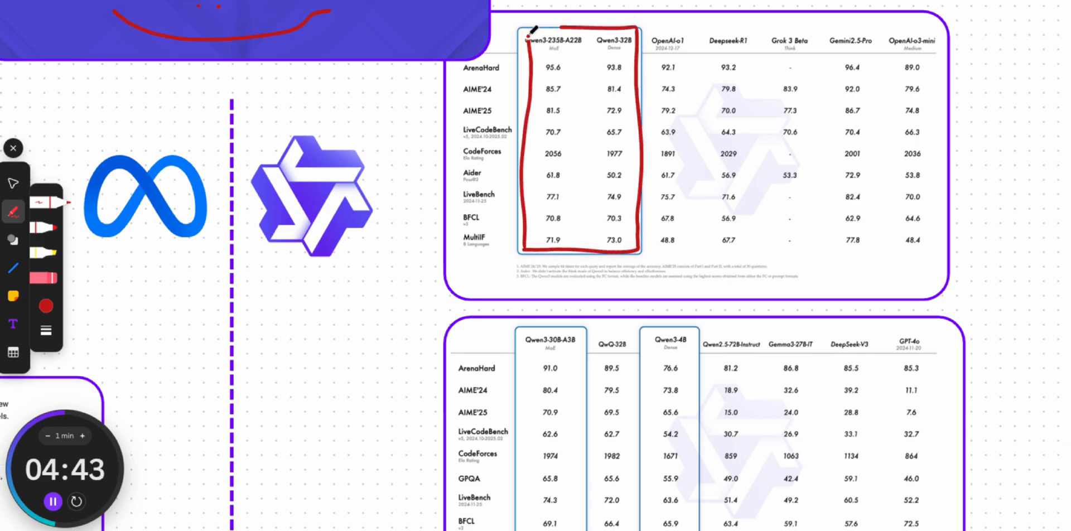
# Scroll down the board to the Windsurf updates section
pyautogui.scroll(-3)
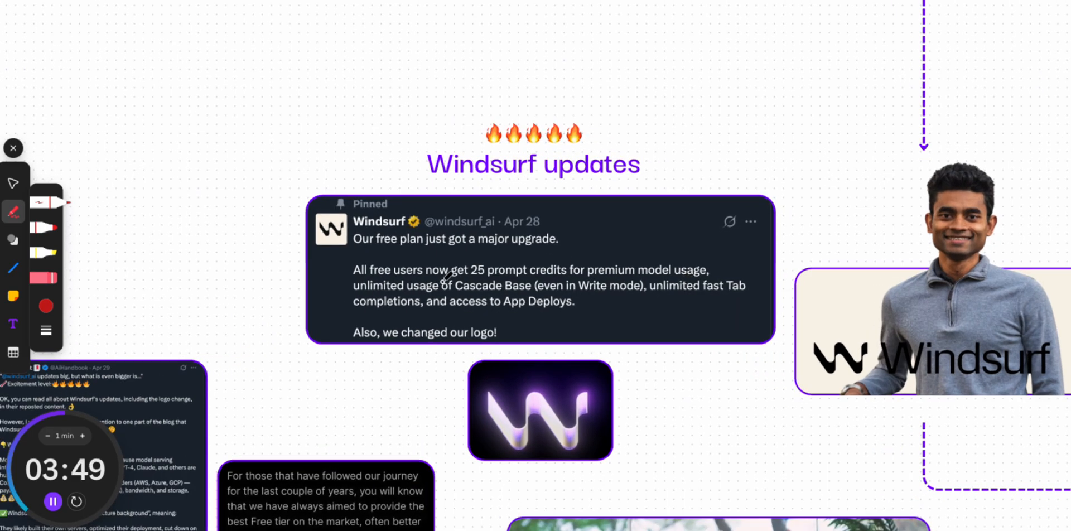
# Underline the 25 prompt credits lines in the Windsurf tweet and add red marks nearby
pyautogui.moveTo(443, 280); pyautogui.dragTo(560, 279)
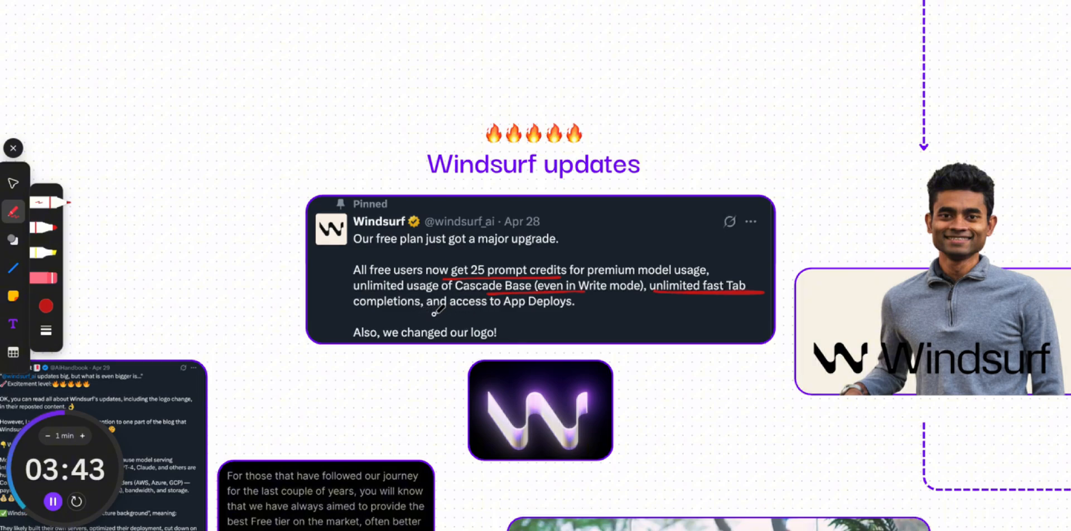
pyautogui.moveTo(420, 313); pyautogui.dragTo(574, 311)
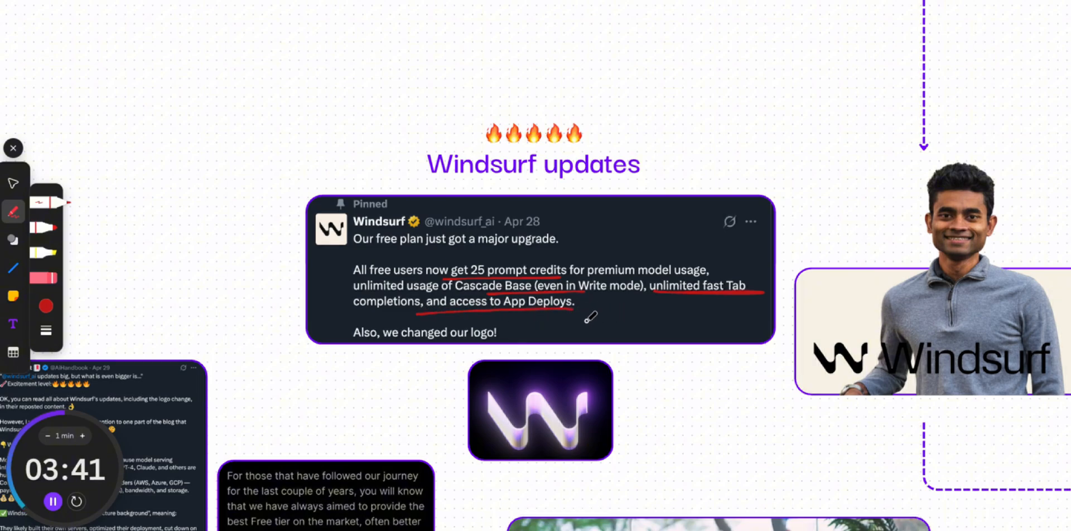
pyautogui.moveTo(440, 340); pyautogui.dragTo(463, 373)
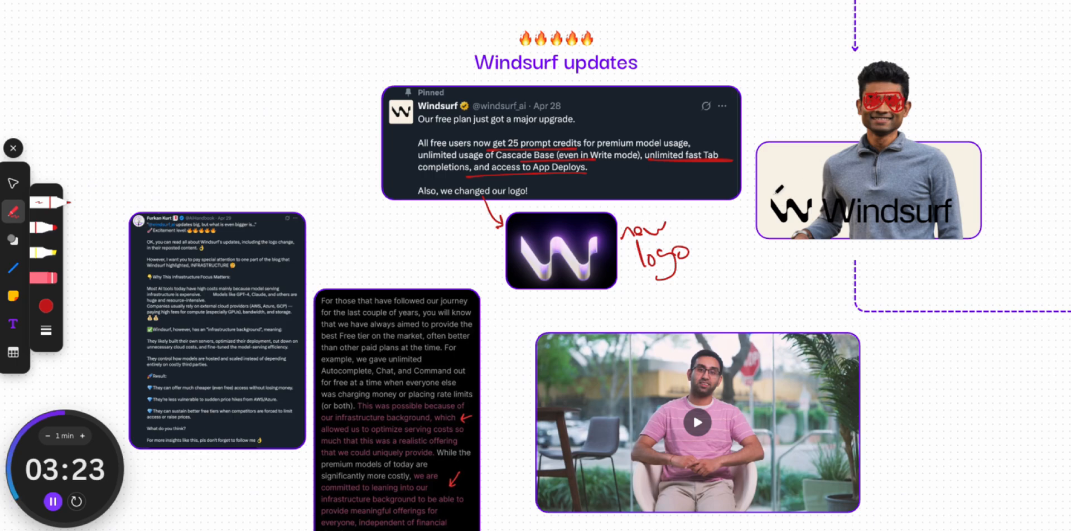
pyautogui.moveTo(984, 65); pyautogui.dragTo(922, 116)
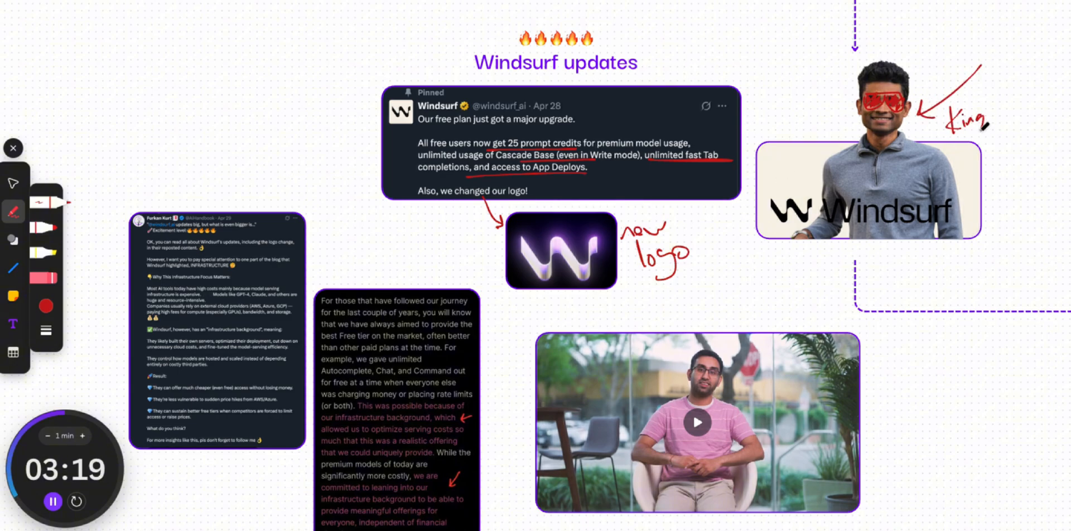
# Play the embedded Windsurf interview video
pyautogui.click(697, 422)
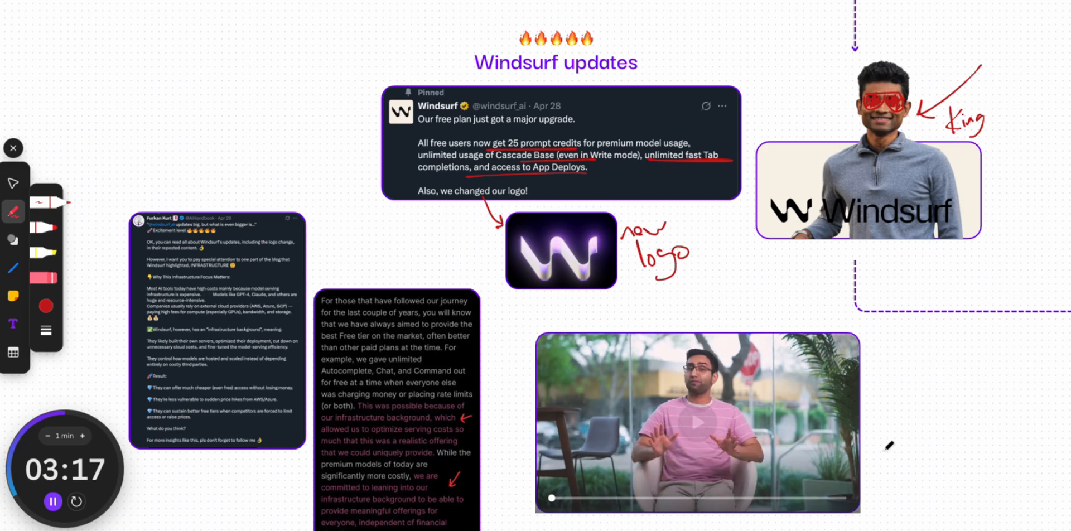
pyautogui.click(695, 421)
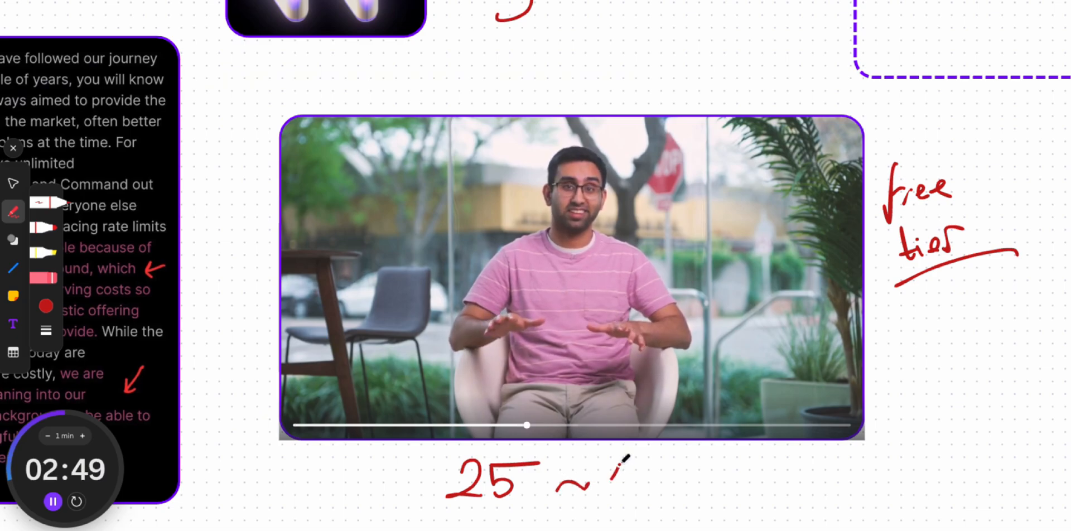
# Handwrite 'free tier' beside the Windsurf video and '25 ~' below it in red
pyautogui.write('100')
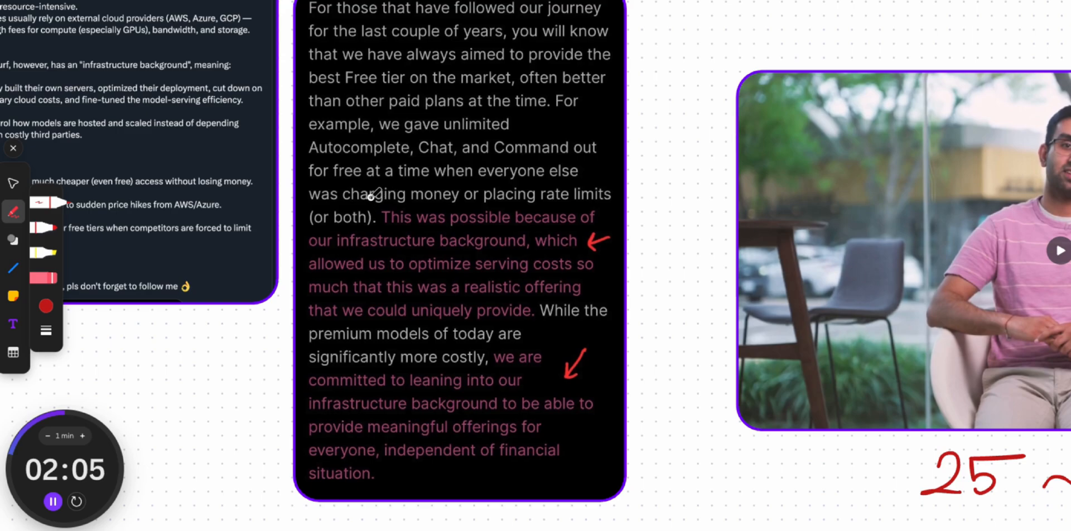
# Loop the pink infrastructure background sentences and underline key phrases inside them
pyautogui.moveTo(372, 193); pyautogui.dragTo(532, 318)
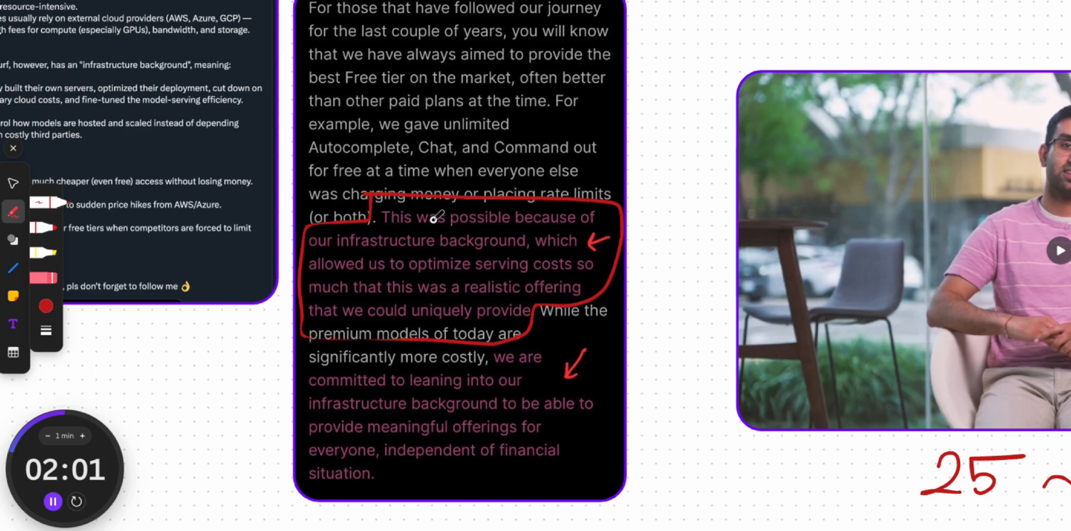
pyautogui.moveTo(349, 252); pyautogui.dragTo(496, 248)
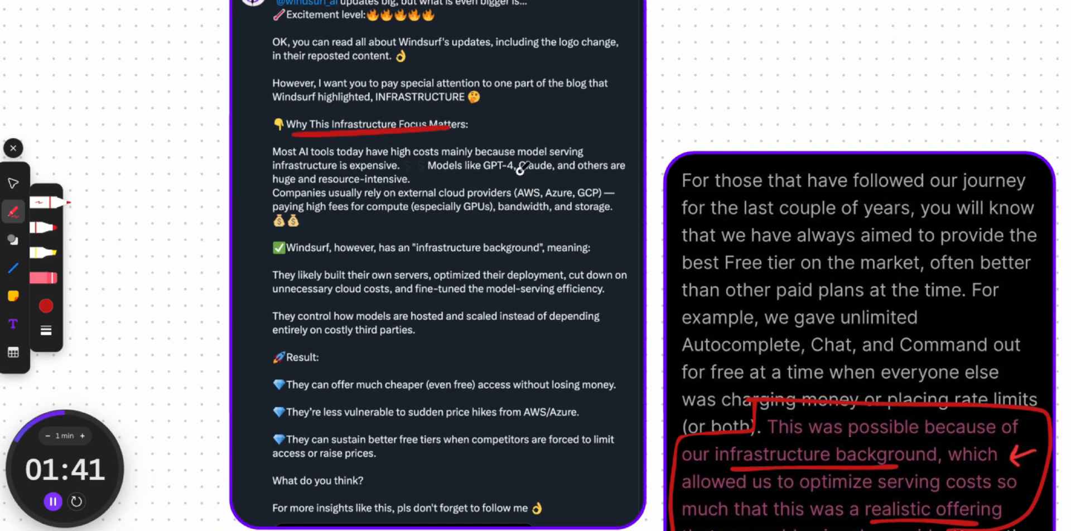
# Underline GPT-4/Claude, cloud providers and model-serving efficiency, then arrow down to the Result points
pyautogui.moveTo(459, 176); pyautogui.dragTo(621, 174)
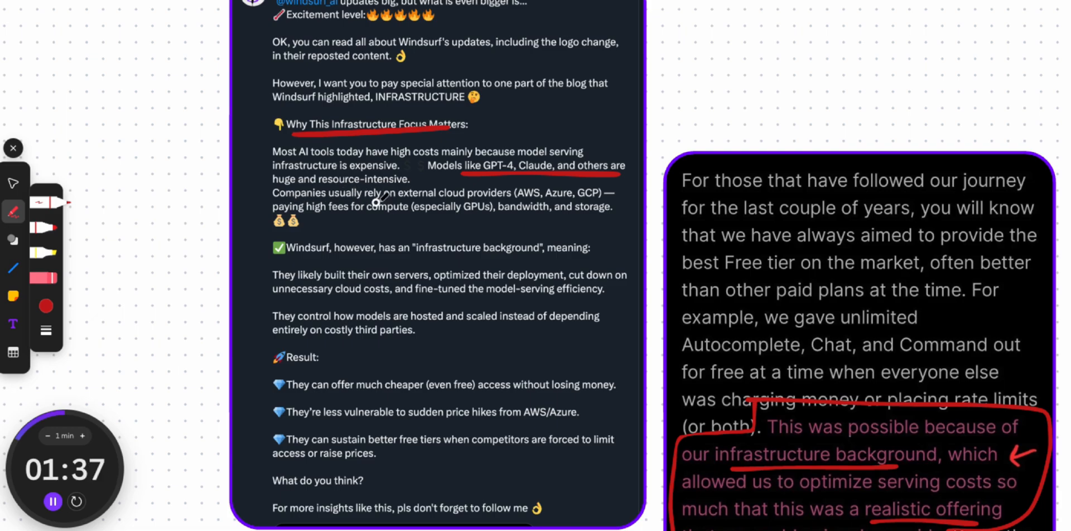
pyautogui.moveTo(519, 199); pyautogui.dragTo(594, 200)
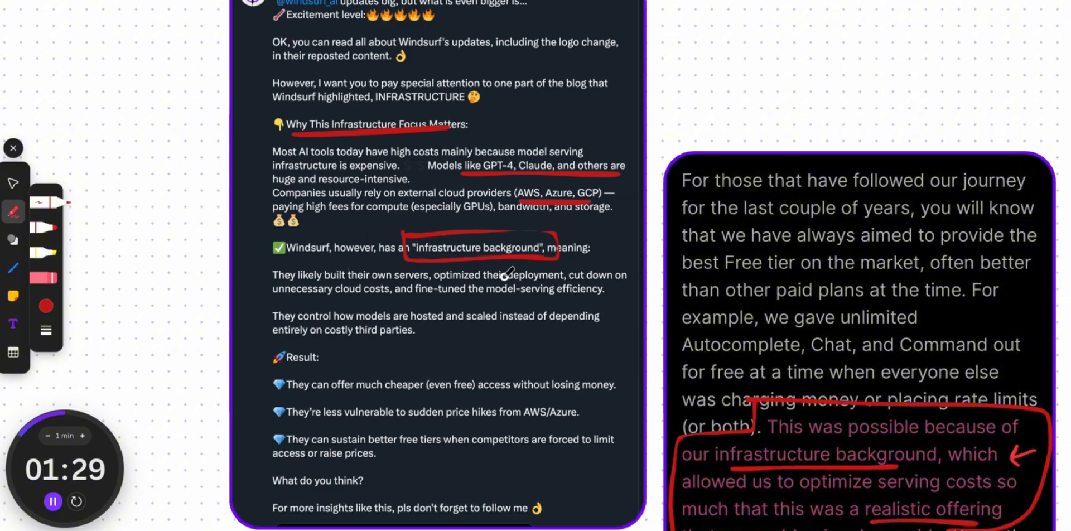
pyautogui.moveTo(297, 295)
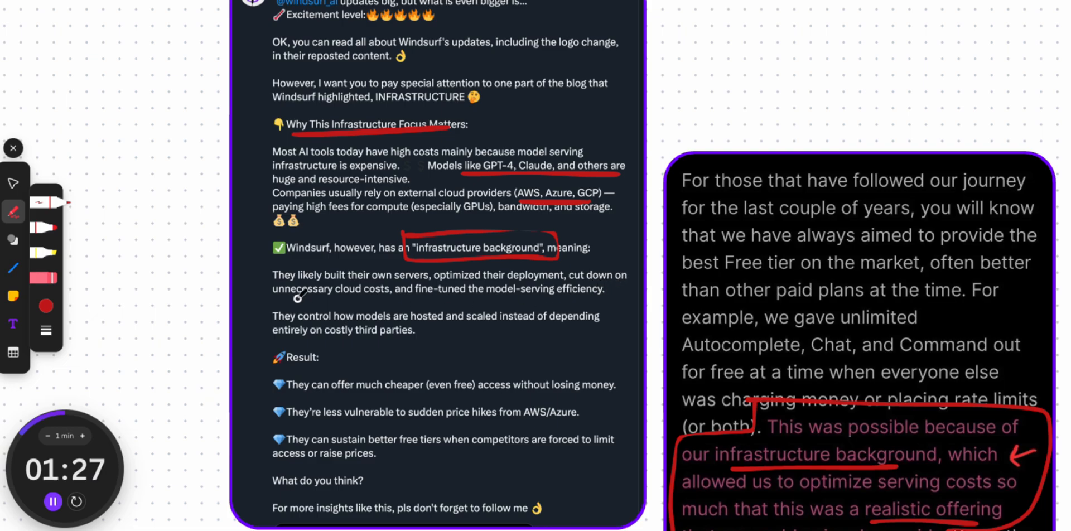
pyautogui.moveTo(537, 294)
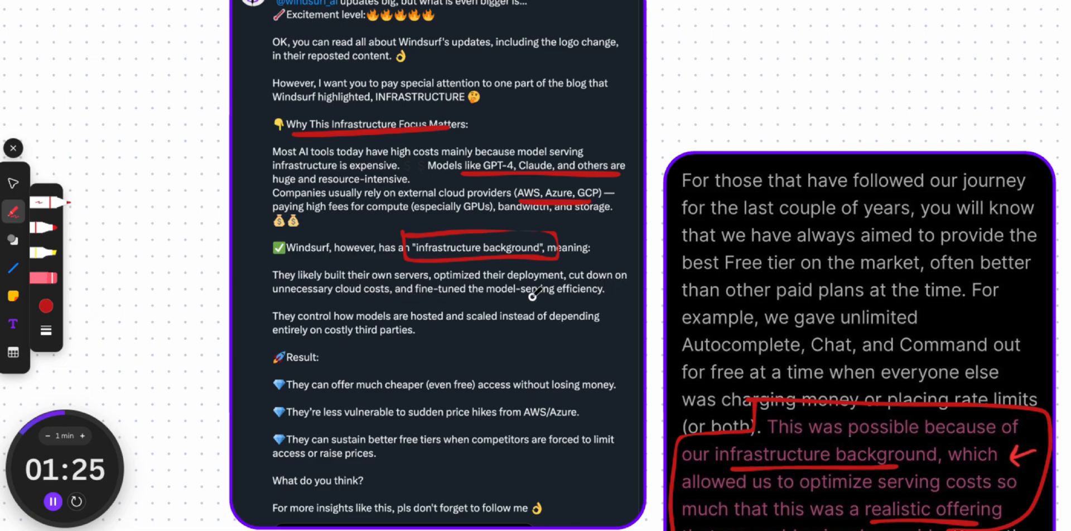
pyautogui.moveTo(424, 300); pyautogui.dragTo(581, 299)
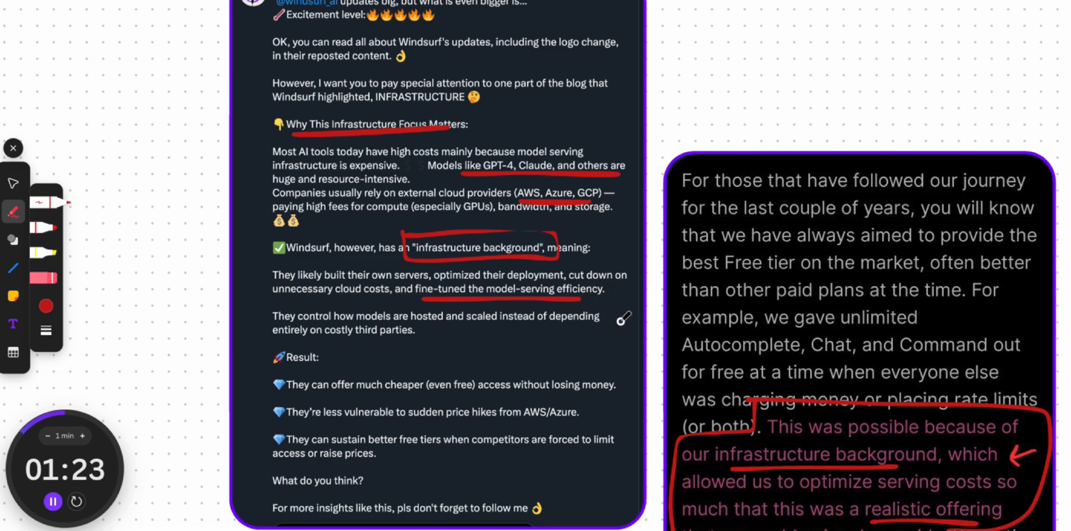
pyautogui.moveTo(624, 319); pyautogui.dragTo(594, 361)
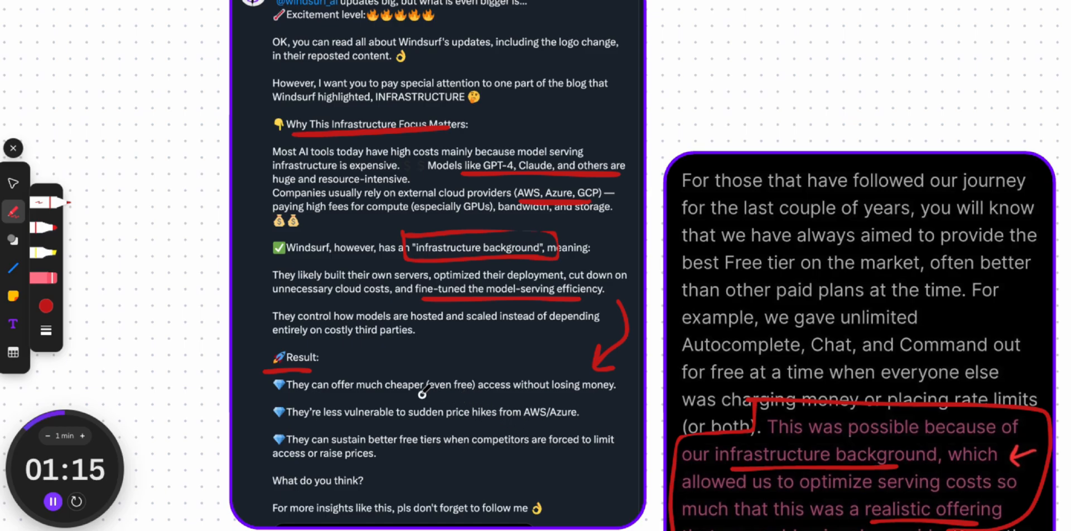
pyautogui.moveTo(420, 392); pyautogui.dragTo(492, 392)
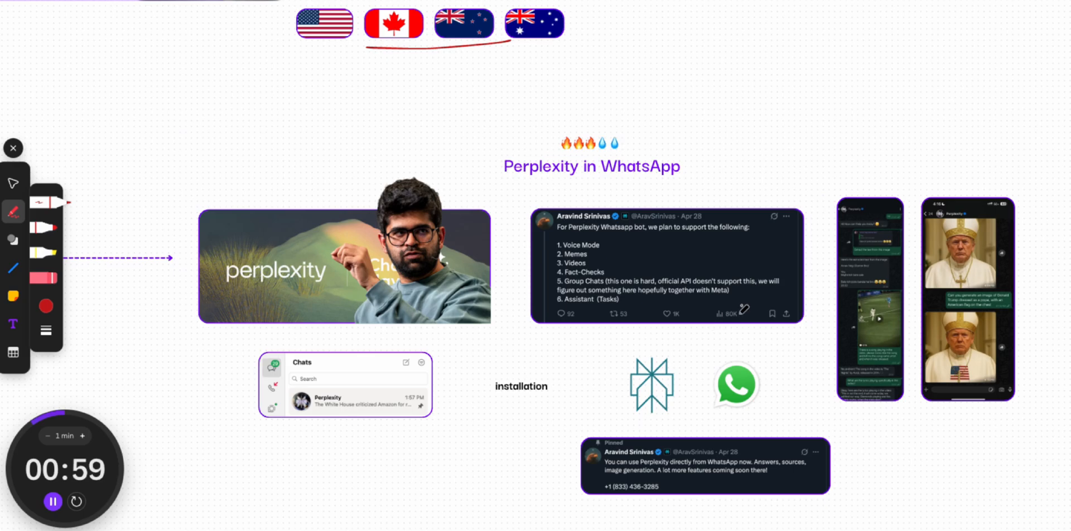
# Draw a red arrow at the WhatsApp logo, strike 'installation', write 'chat', and mark the feature list
pyautogui.moveTo(775, 338); pyautogui.dragTo(758, 369)
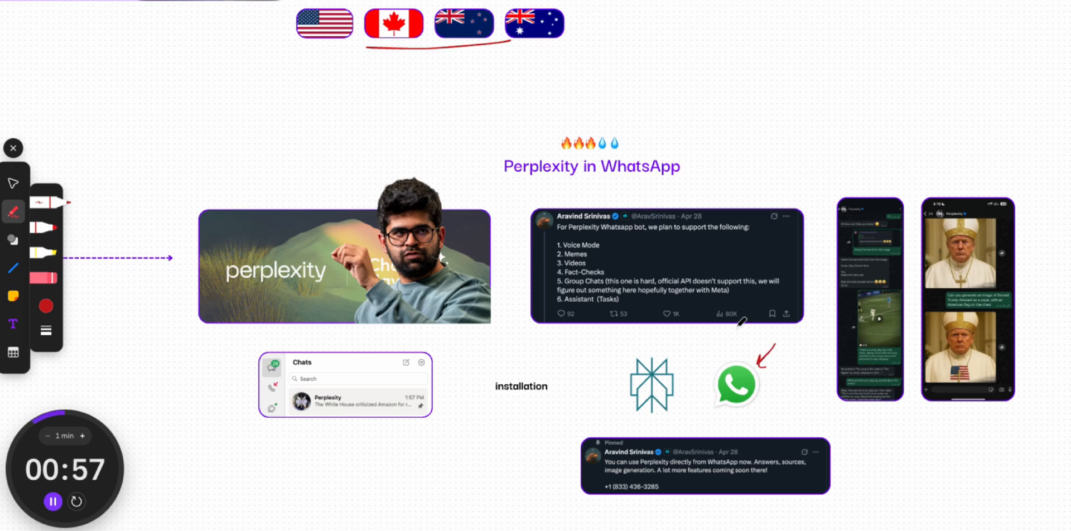
pyautogui.moveTo(499, 374); pyautogui.dragTo(554, 402)
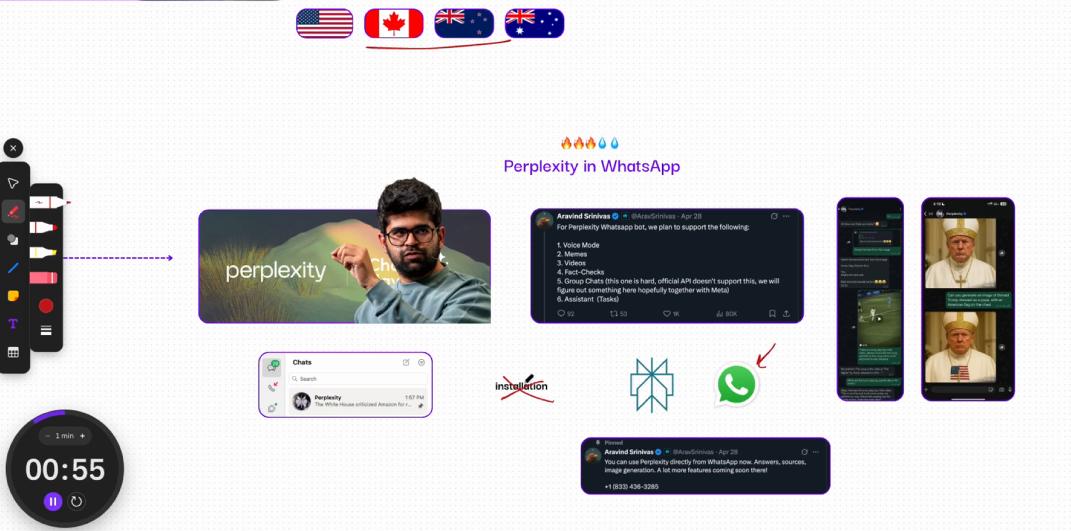
pyautogui.moveTo(438, 448); pyautogui.dragTo(352, 407)
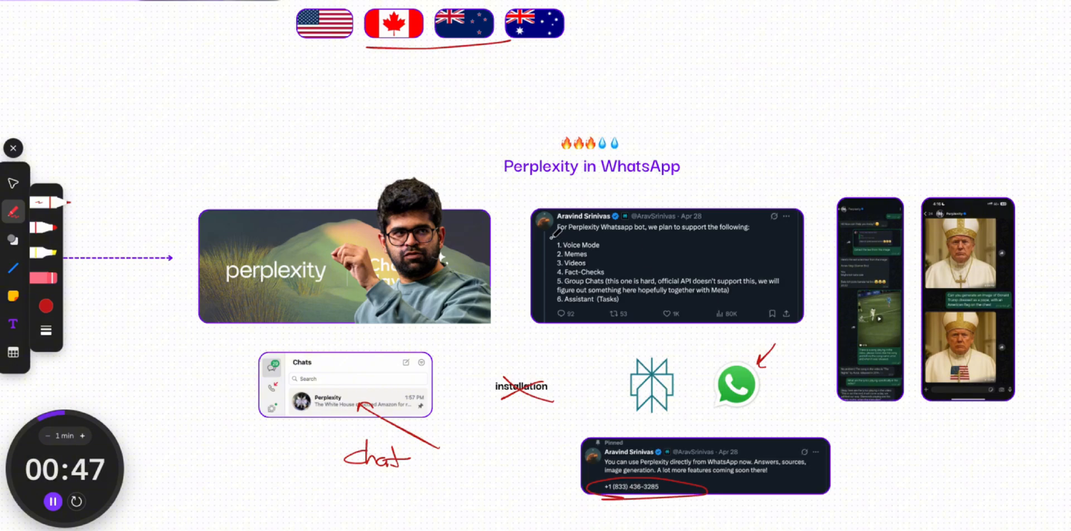
pyautogui.moveTo(551, 242); pyautogui.dragTo(629, 307)
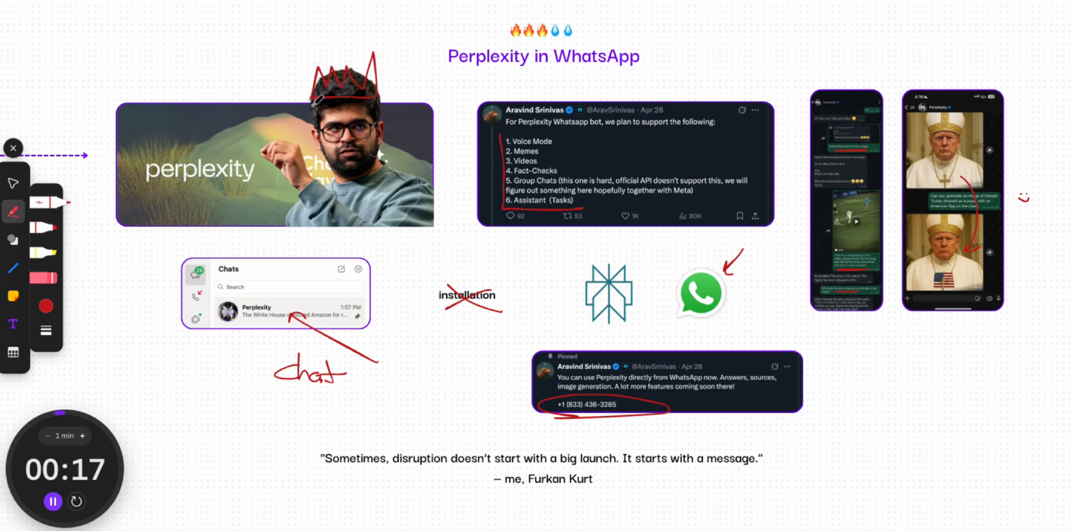
# Underline the closing disruption quote in red and write 'like' beside it
pyautogui.moveTo(313, 455); pyautogui.dragTo(712, 492)
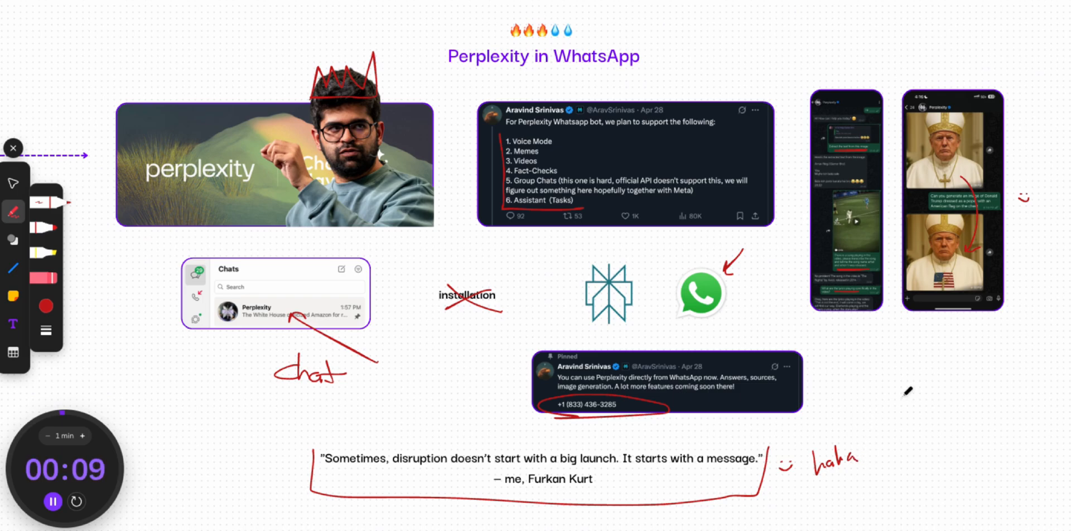
pyautogui.moveTo(952, 416)
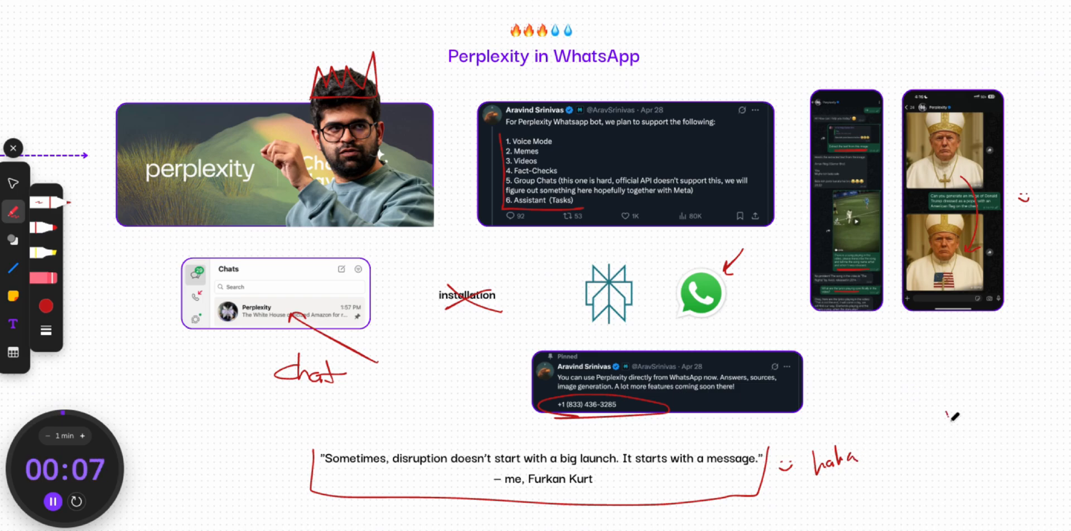
pyautogui.moveTo(946, 417); pyautogui.dragTo(1007, 451)
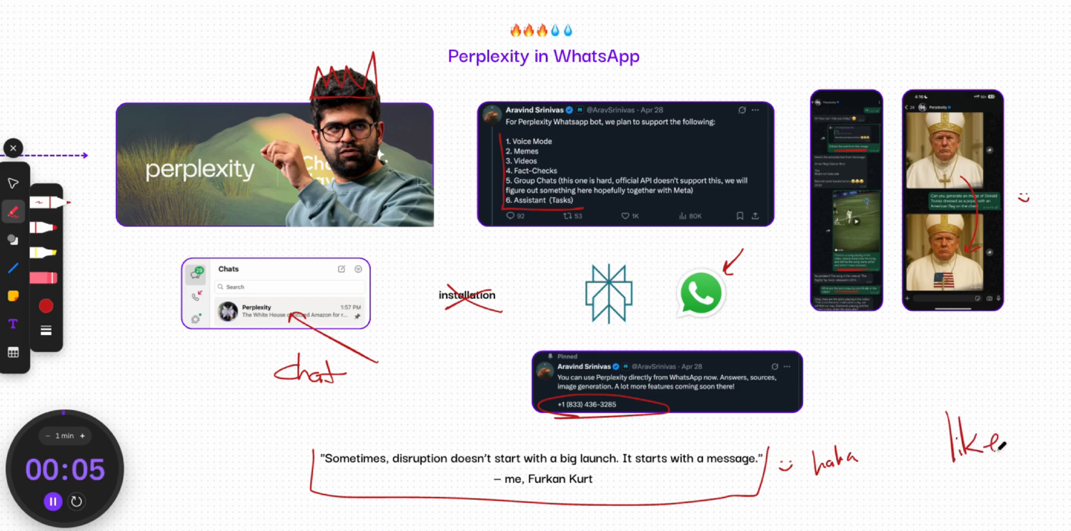